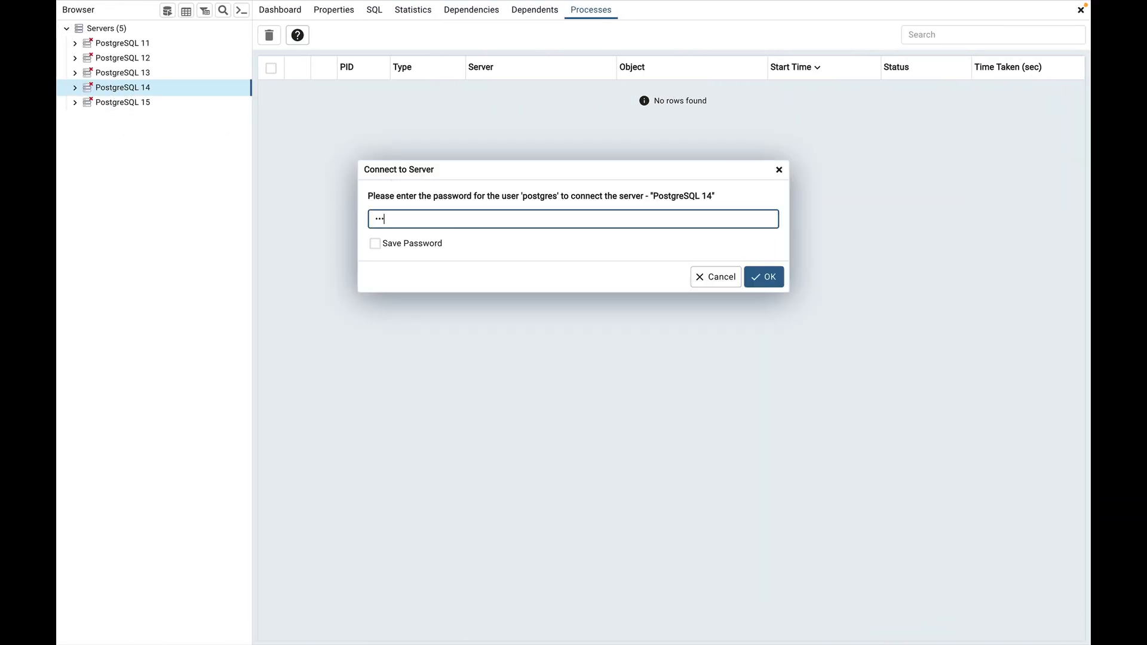
Step: Connect to the PostgreSQL 14 server and bring up Search Objects for the postgres database
{"action": "left_click", "coordinate": [763, 276]}
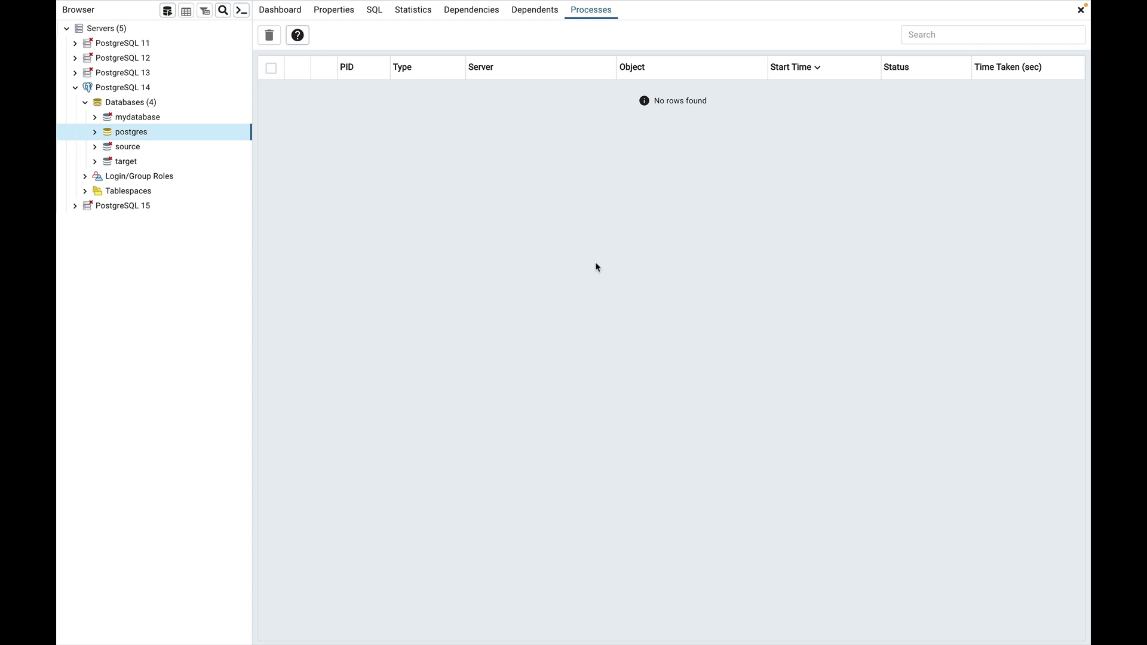
{"action": "left_click", "coordinate": [223, 10]}
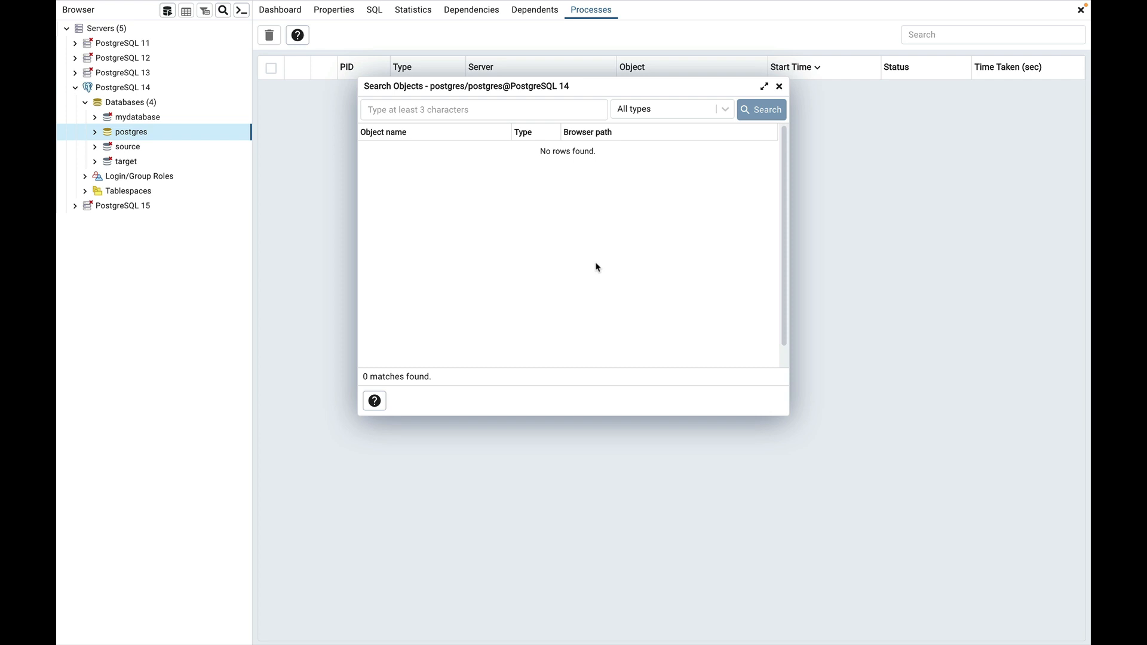
{"action": "mouse_move", "coordinate": [492, 144]}
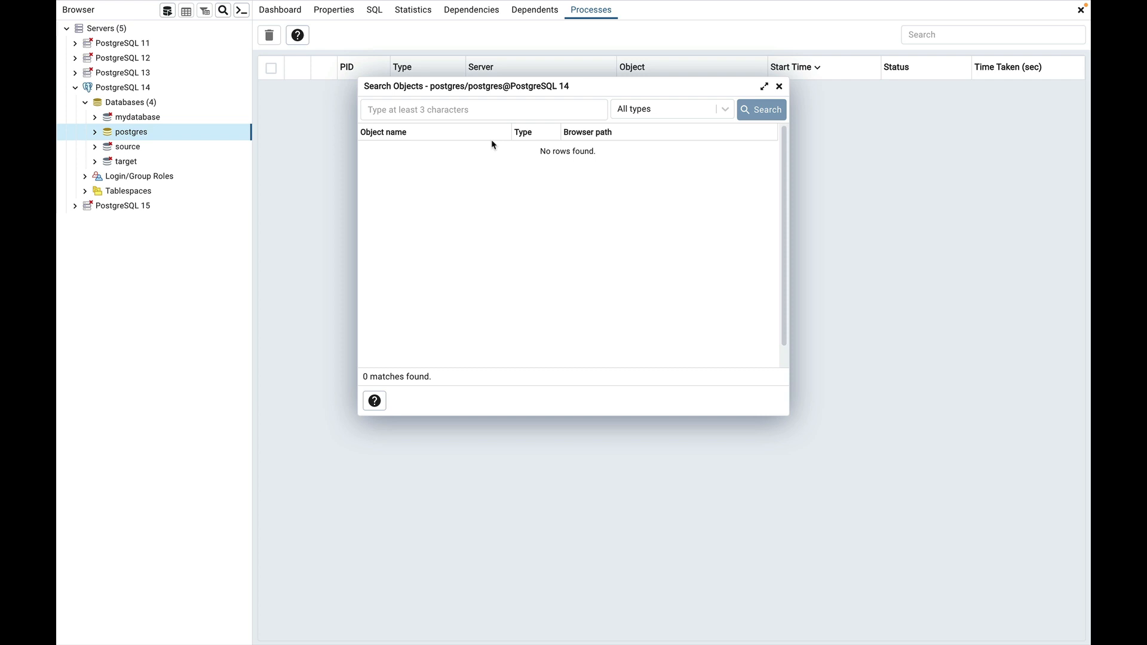
Step: Search the postgres database for objects named Ex%, returning four matches including Expenses
{"action": "type", "text": "Ex"}
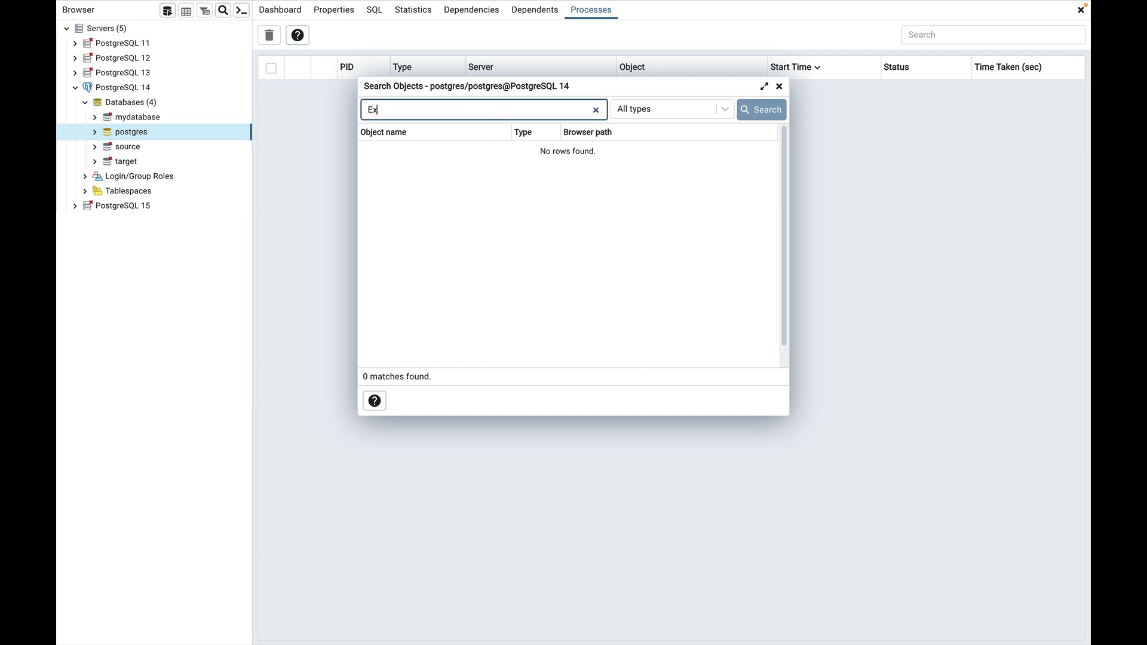
{"action": "type", "text": "%"}
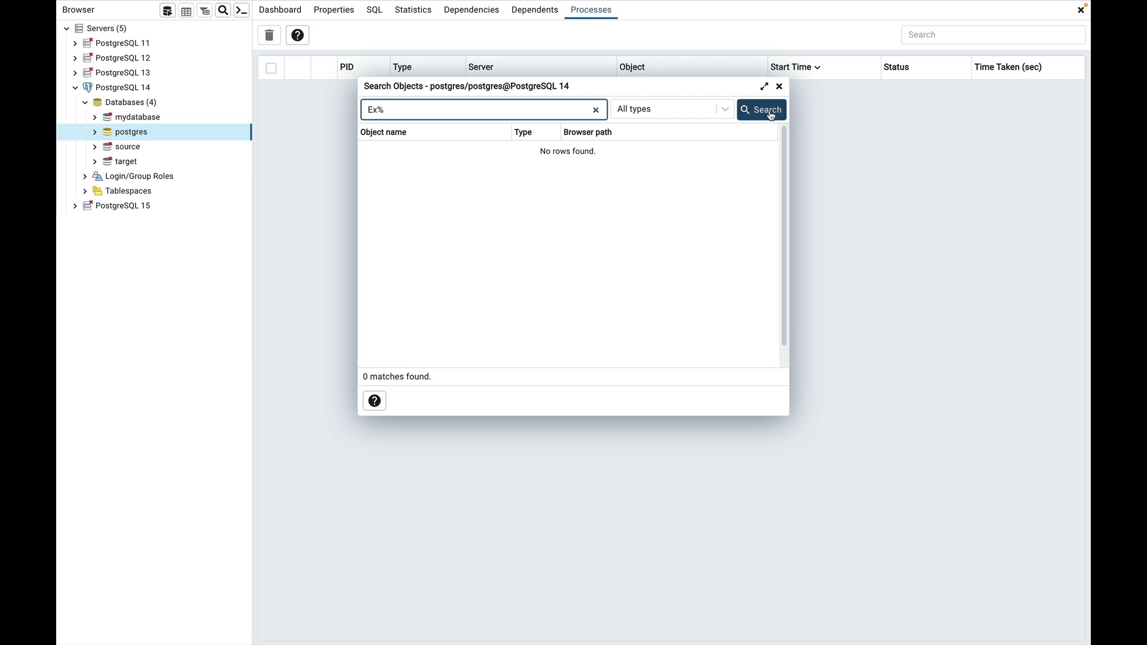
{"action": "left_click", "coordinate": [761, 109]}
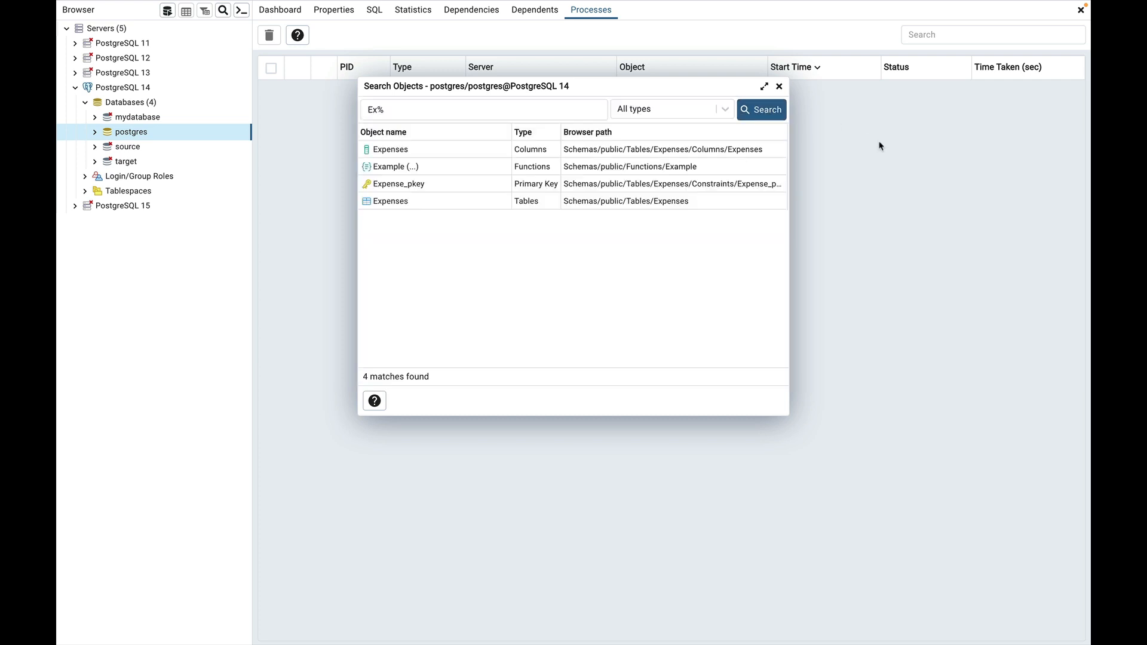
{"action": "mouse_move", "coordinate": [957, 174]}
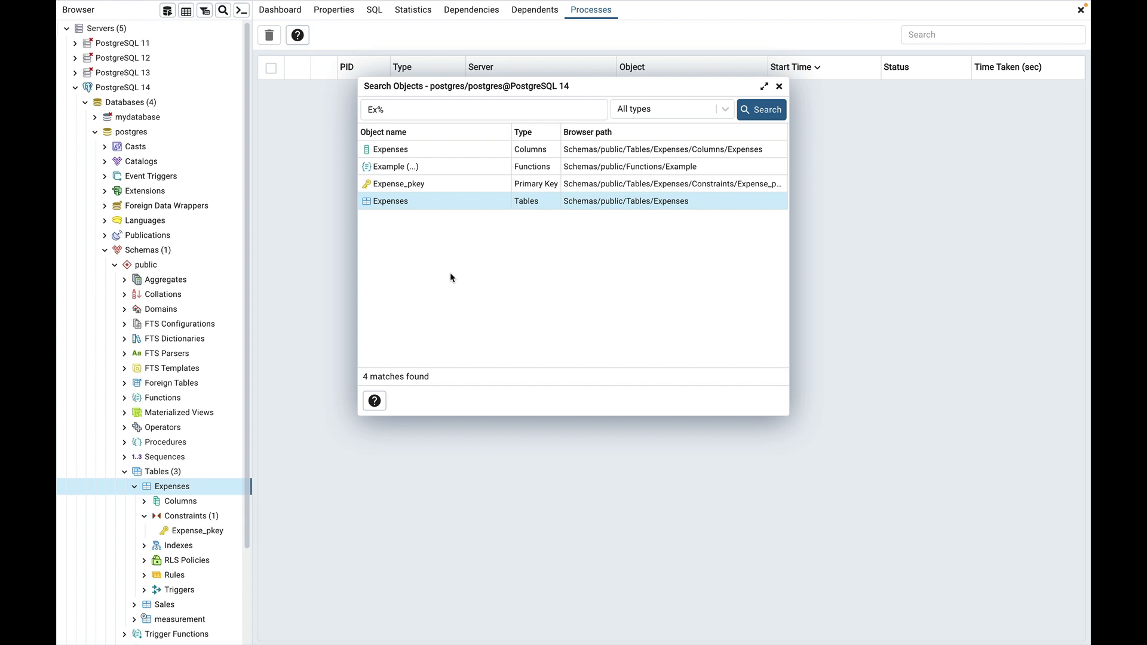
Step: Locate the Expense_pkey constraint result in the Browser tree under the Expenses table
{"action": "left_click", "coordinate": [399, 184]}
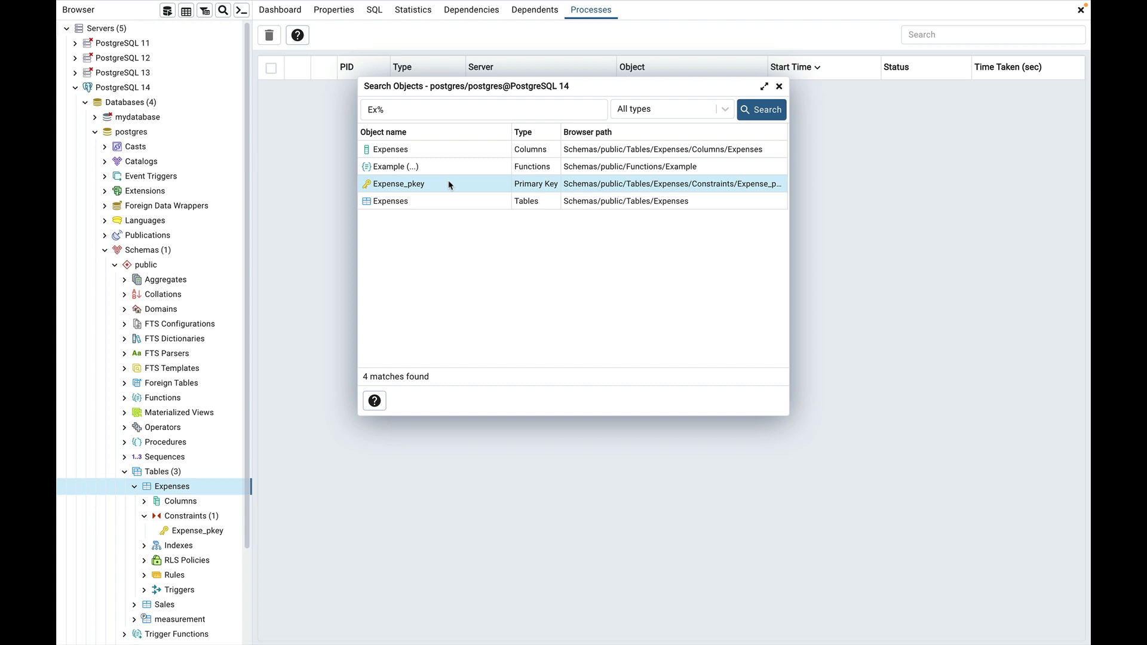
{"action": "left_click", "coordinate": [400, 184]}
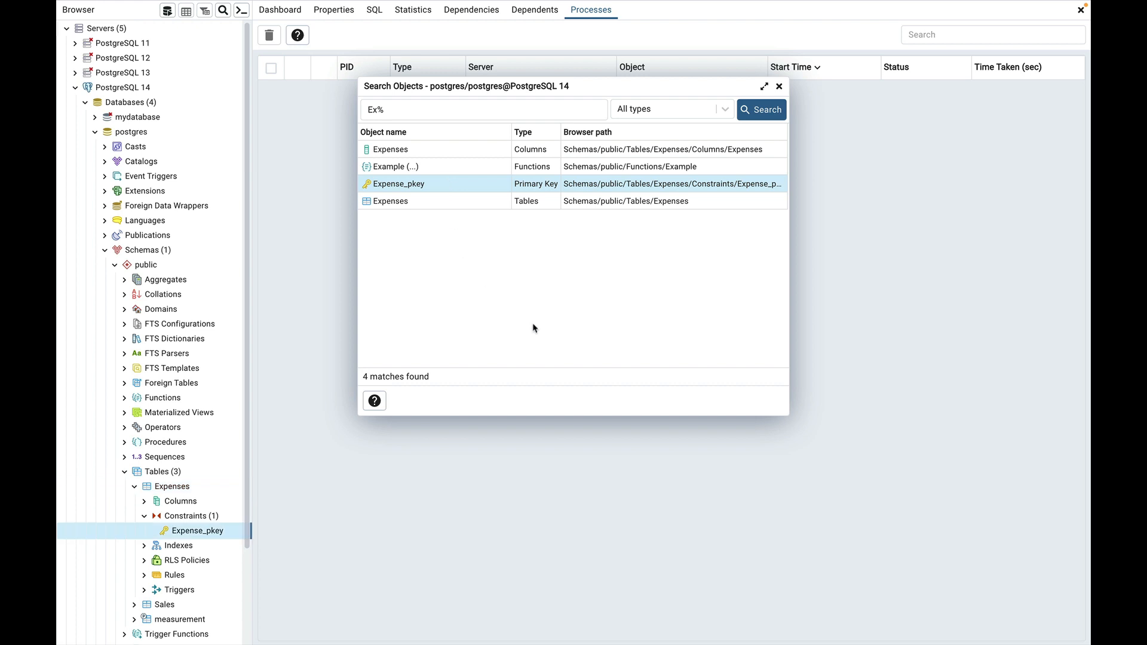
{"action": "mouse_move", "coordinate": [436, 169]}
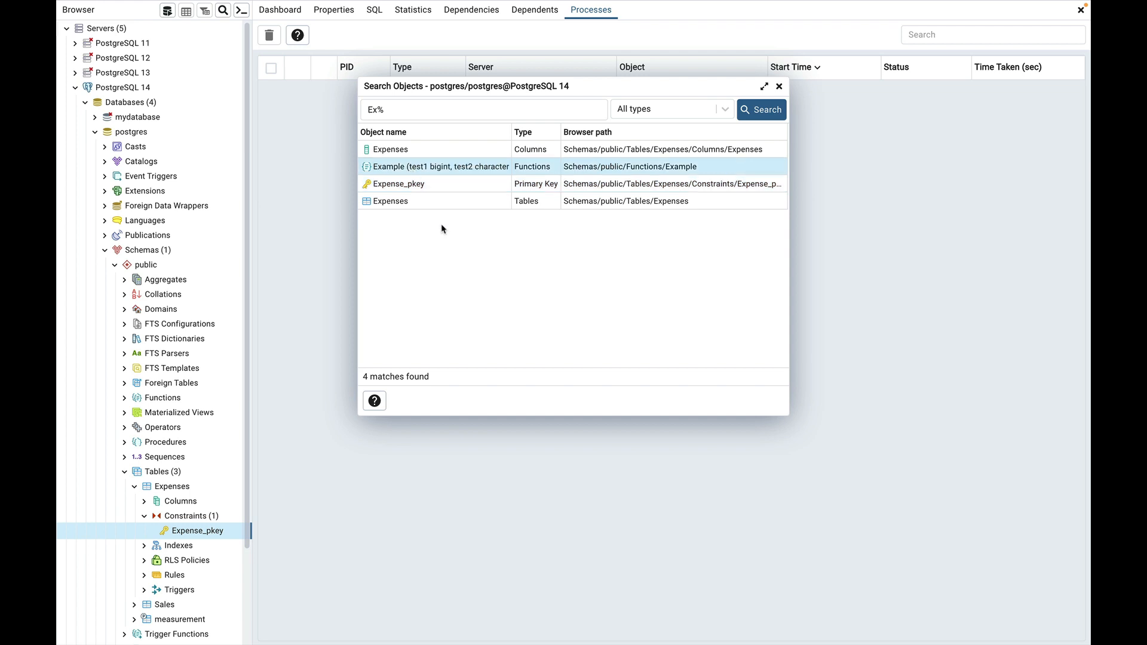
Step: Filter the Ex% search to the Primary Key type so only Expense_pkey remains
{"action": "scroll", "scroll_direction": "down", "scroll_amount": 3}
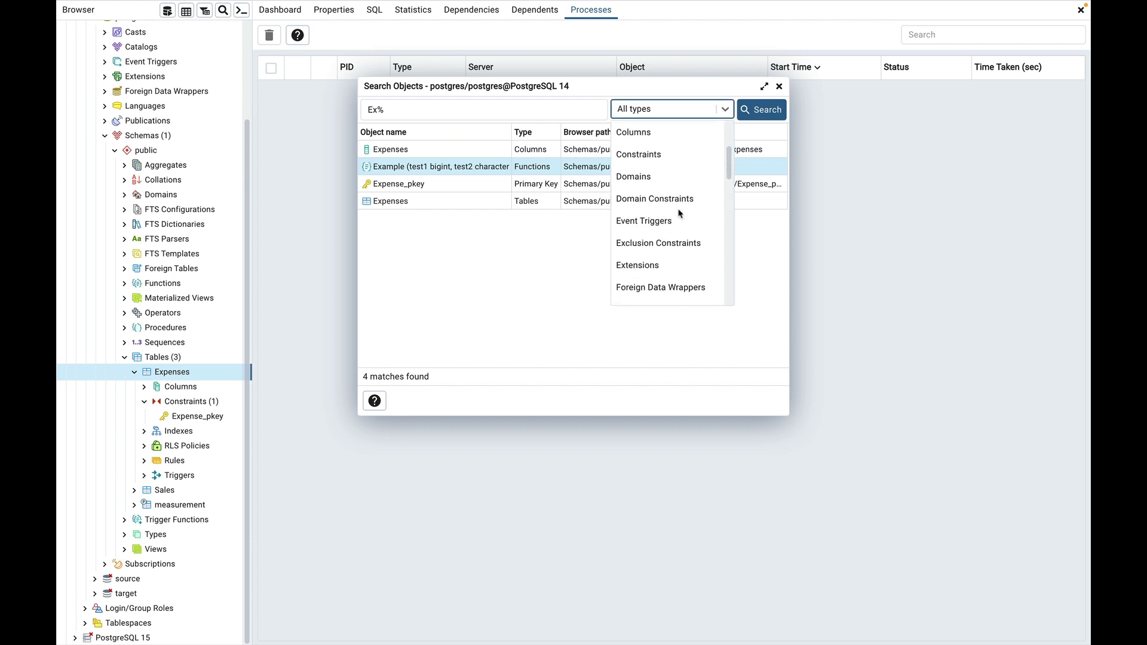
{"action": "scroll", "scroll_direction": "down", "scroll_amount": 3}
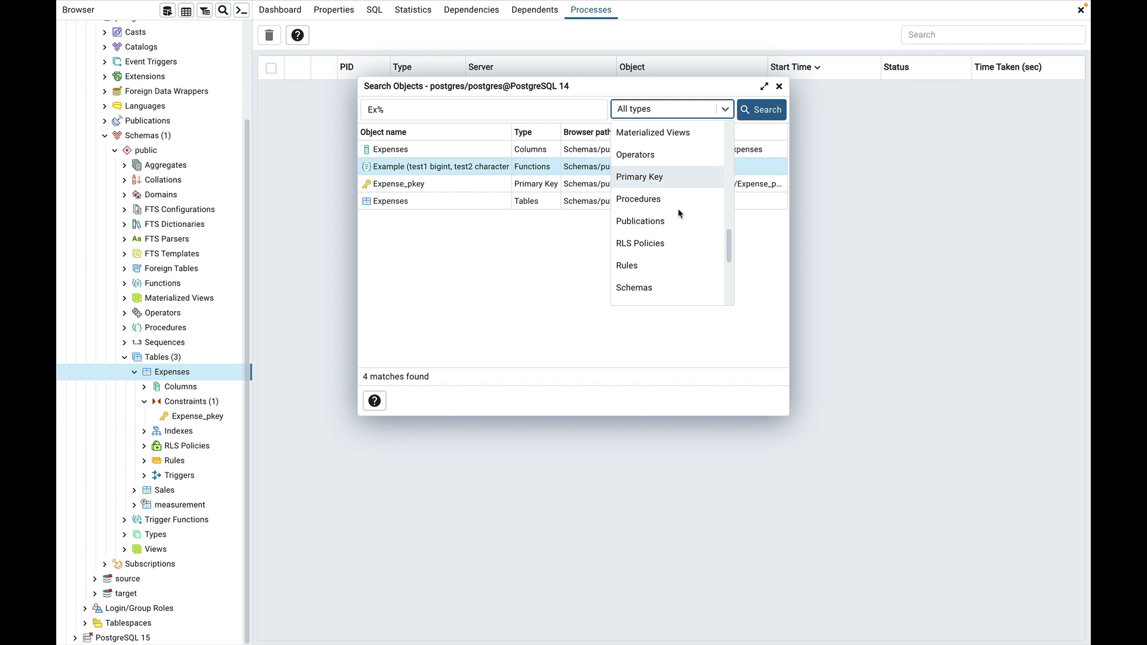
{"action": "scroll", "scroll_direction": "down", "scroll_amount": 3}
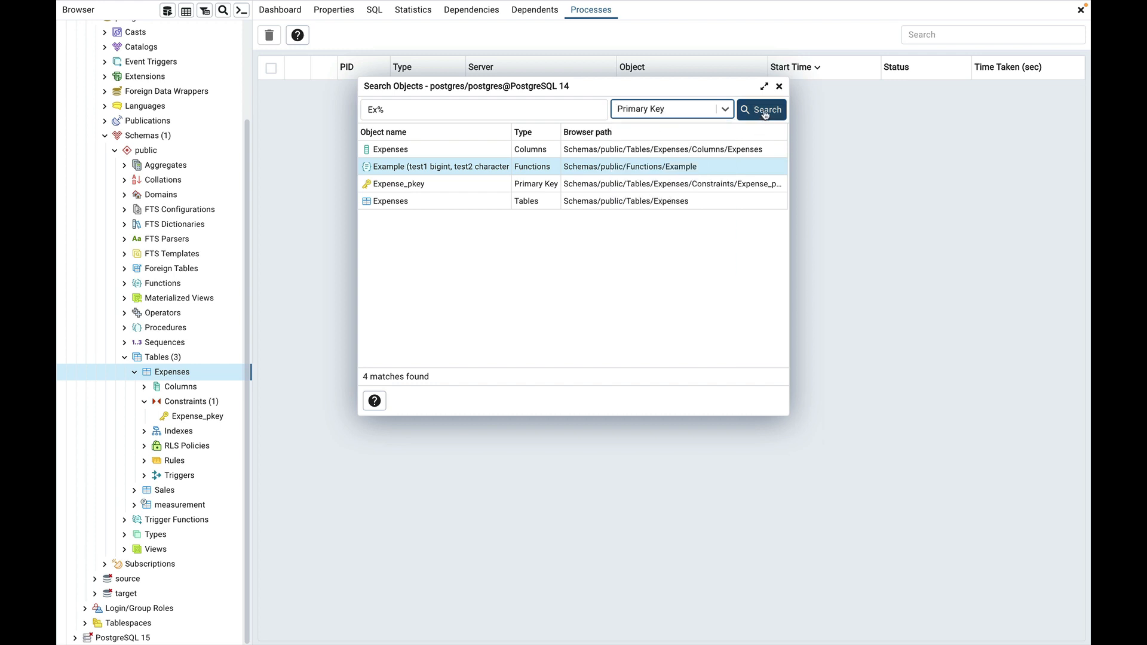
{"action": "left_click", "coordinate": [761, 108]}
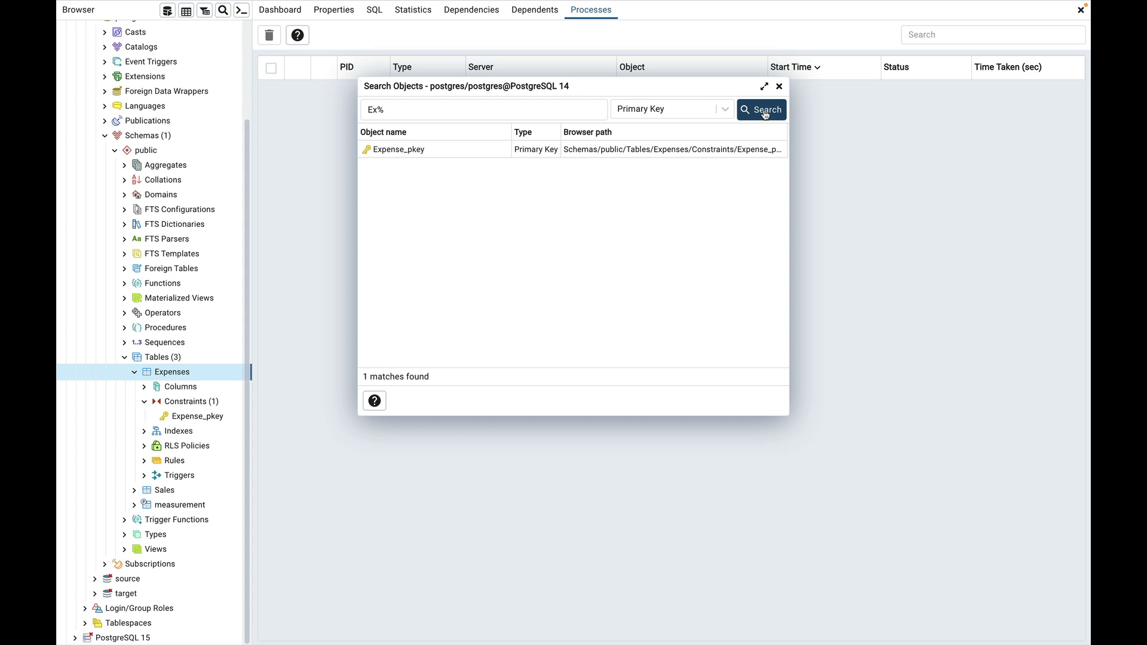
{"action": "mouse_move", "coordinate": [780, 88]}
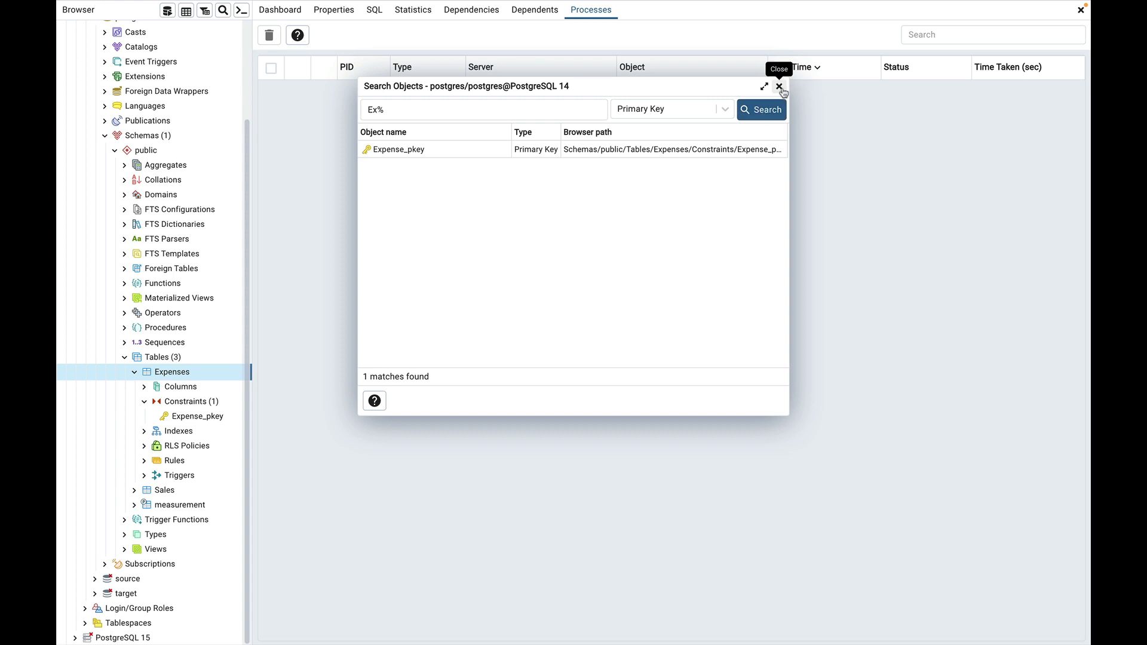
Step: Restart Search Objects and search all types for names matching Mea%%
{"action": "left_click", "coordinate": [781, 87]}
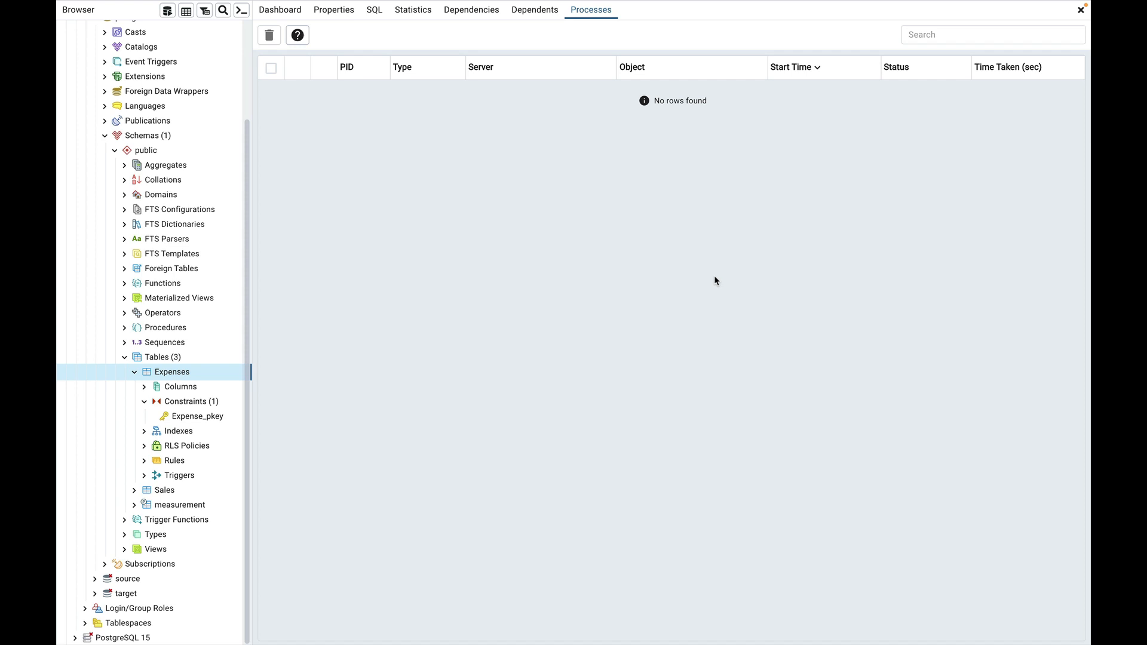
{"action": "left_click", "coordinate": [217, 9]}
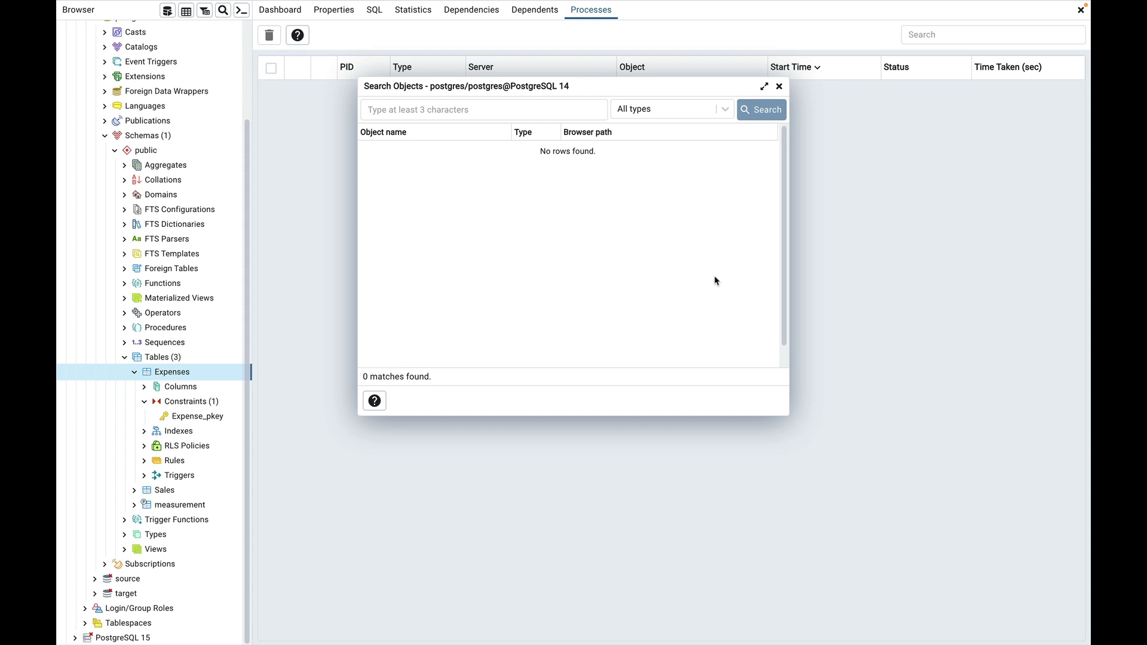
{"action": "left_click", "coordinate": [482, 108]}
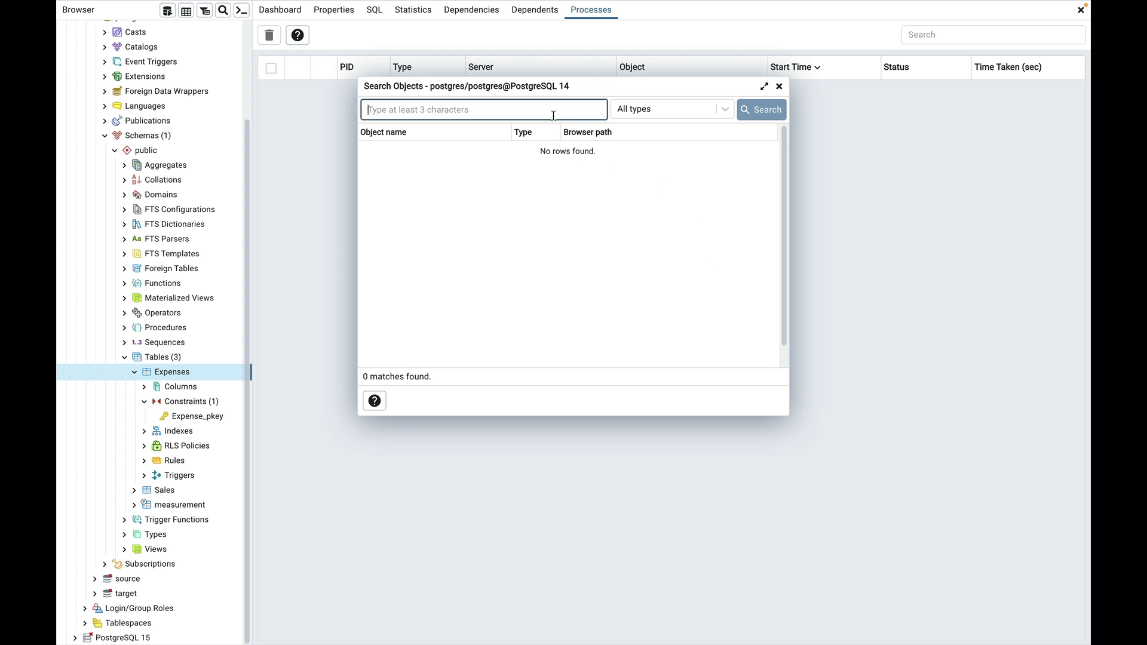
{"action": "type", "text": "Mea"}
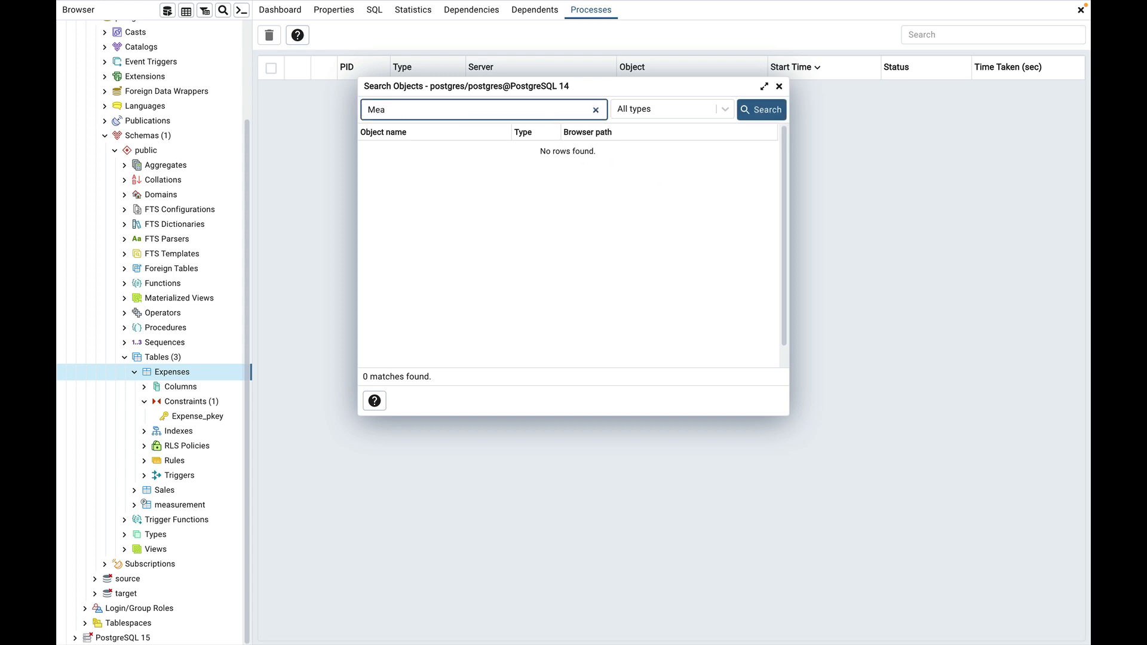
{"action": "type", "text": "%%"}
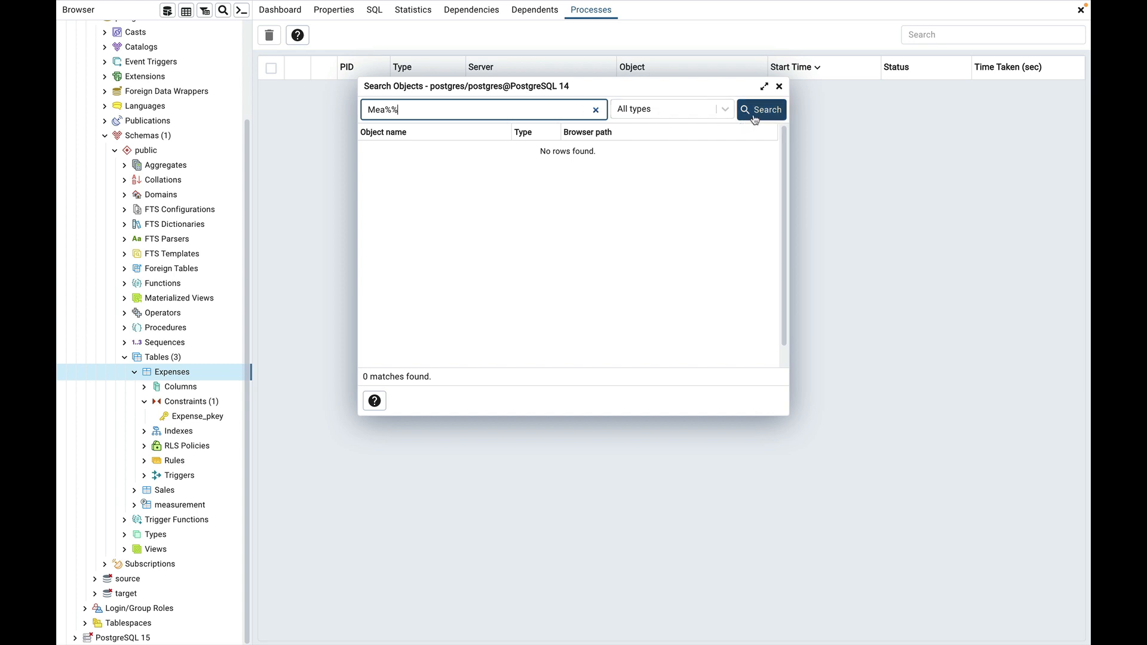
{"action": "left_click", "coordinate": [761, 109]}
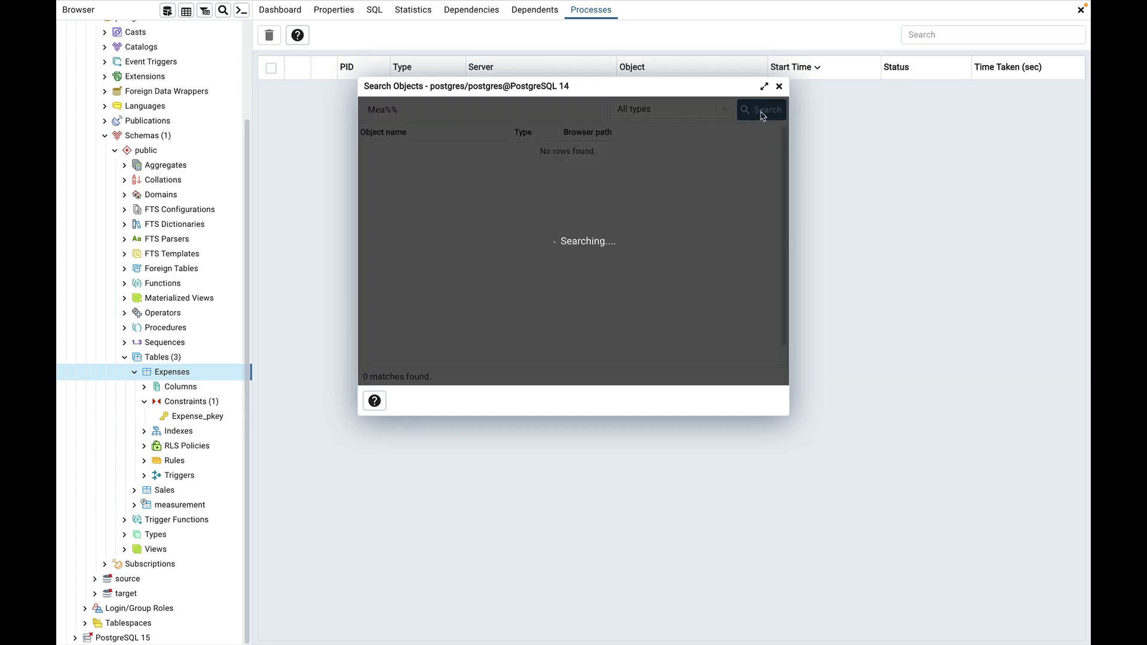
Step: Run the Mea%% search, listing the measurement table and its four partitions
{"action": "left_click", "coordinate": [761, 110]}
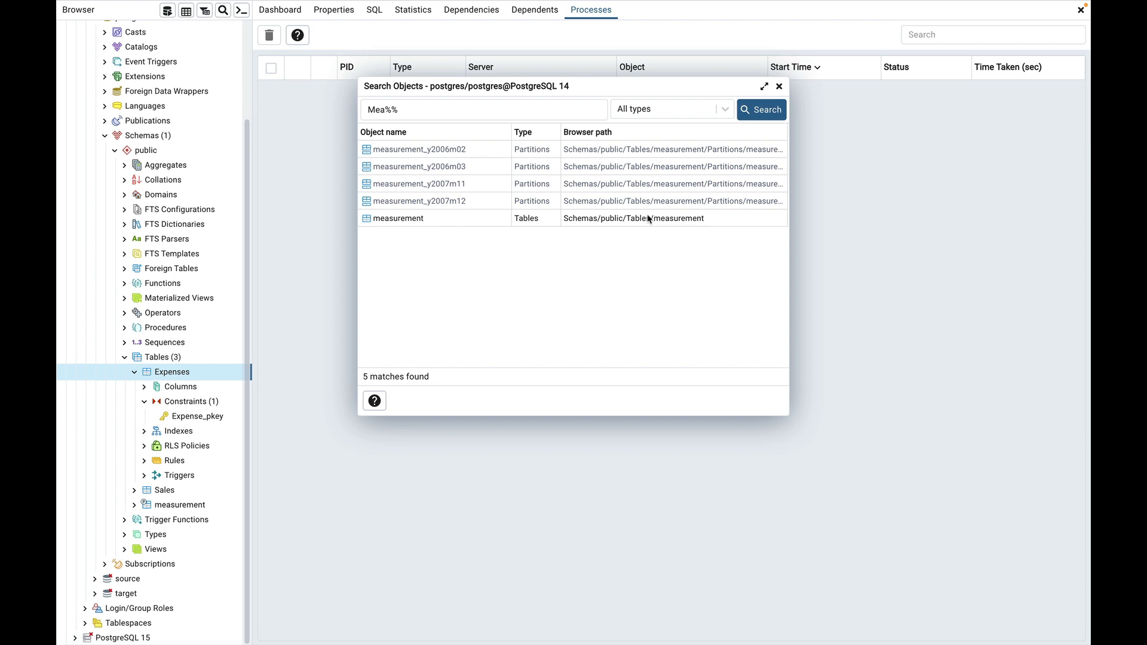
{"action": "mouse_move", "coordinate": [459, 211]}
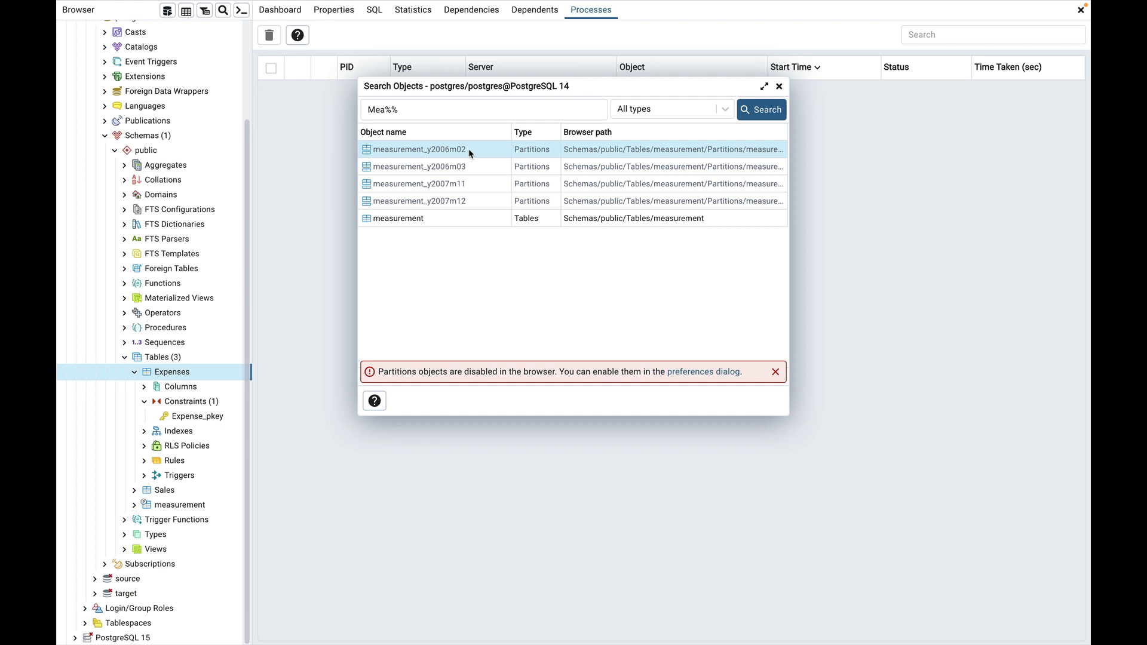
{"action": "mouse_move", "coordinate": [697, 365]}
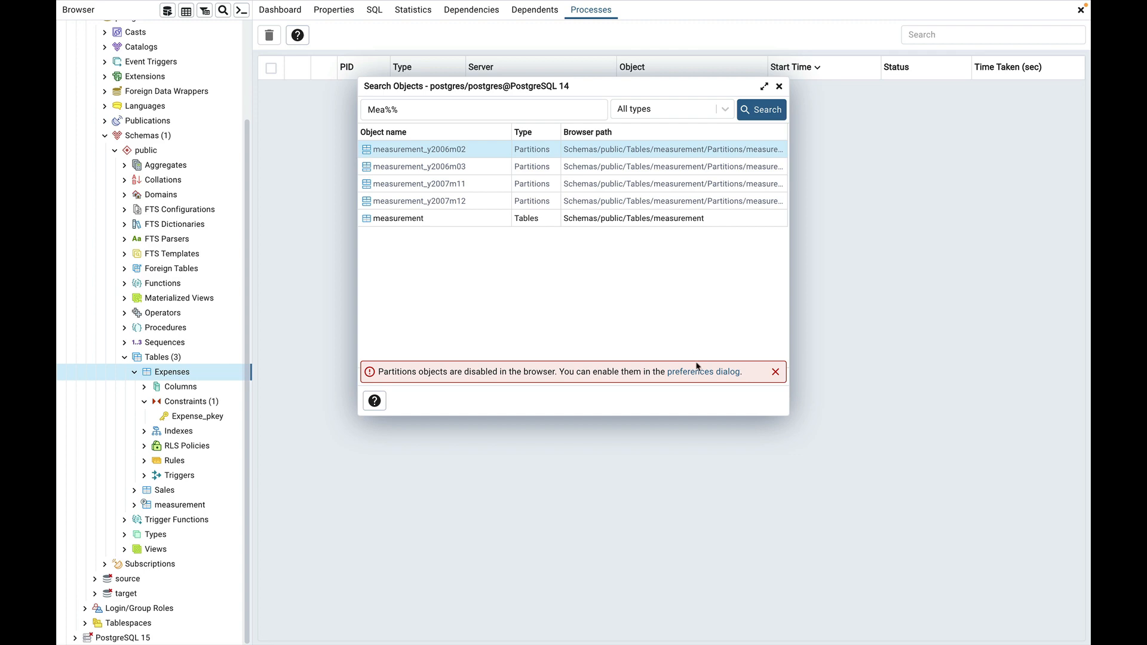
{"action": "mouse_move", "coordinate": [701, 376]}
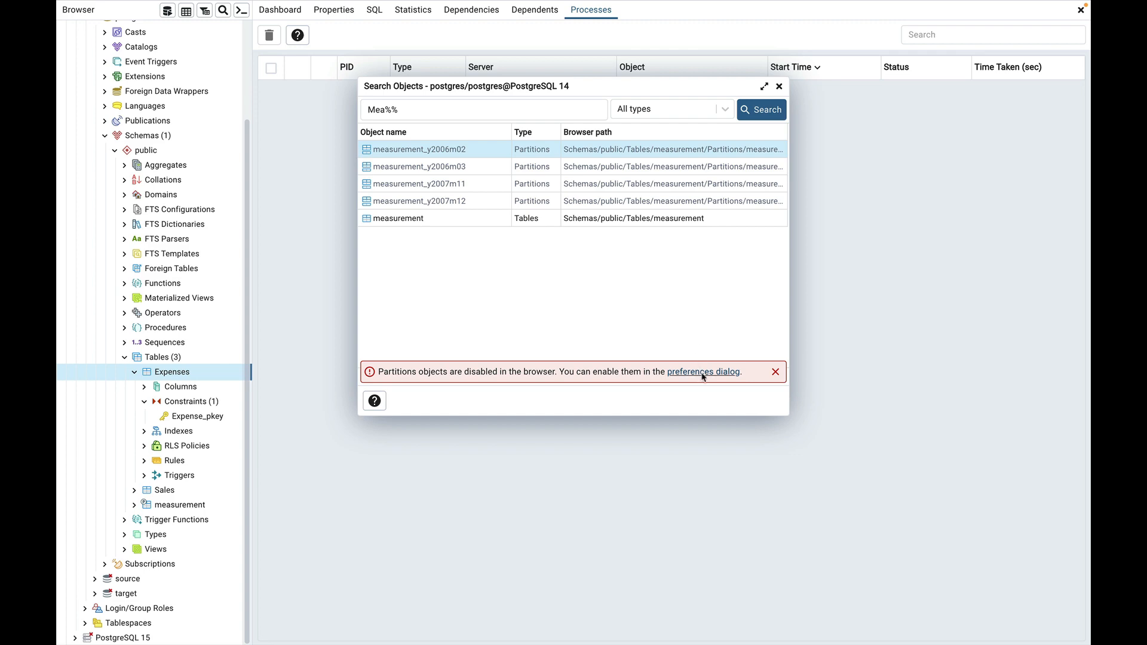
Step: From the partitions warning, view Browser > Nodes preferences showing Partitions switched off
{"action": "left_click", "coordinate": [702, 372]}
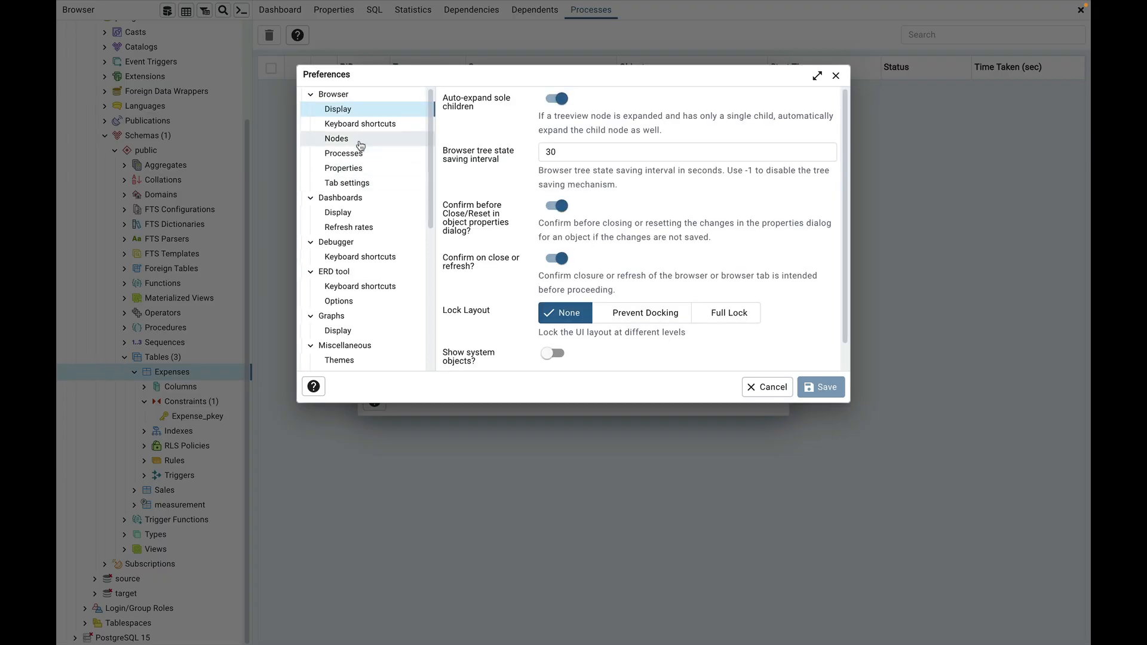
{"action": "left_click", "coordinate": [337, 139]}
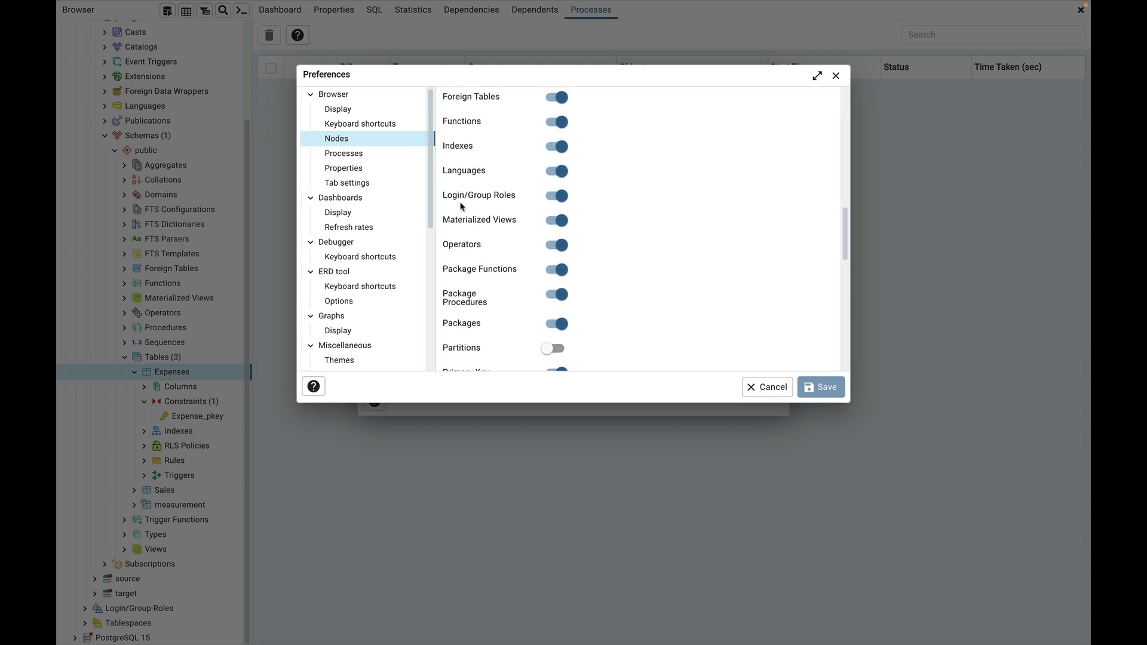
{"action": "scroll", "scroll_direction": "down", "scroll_amount": 3}
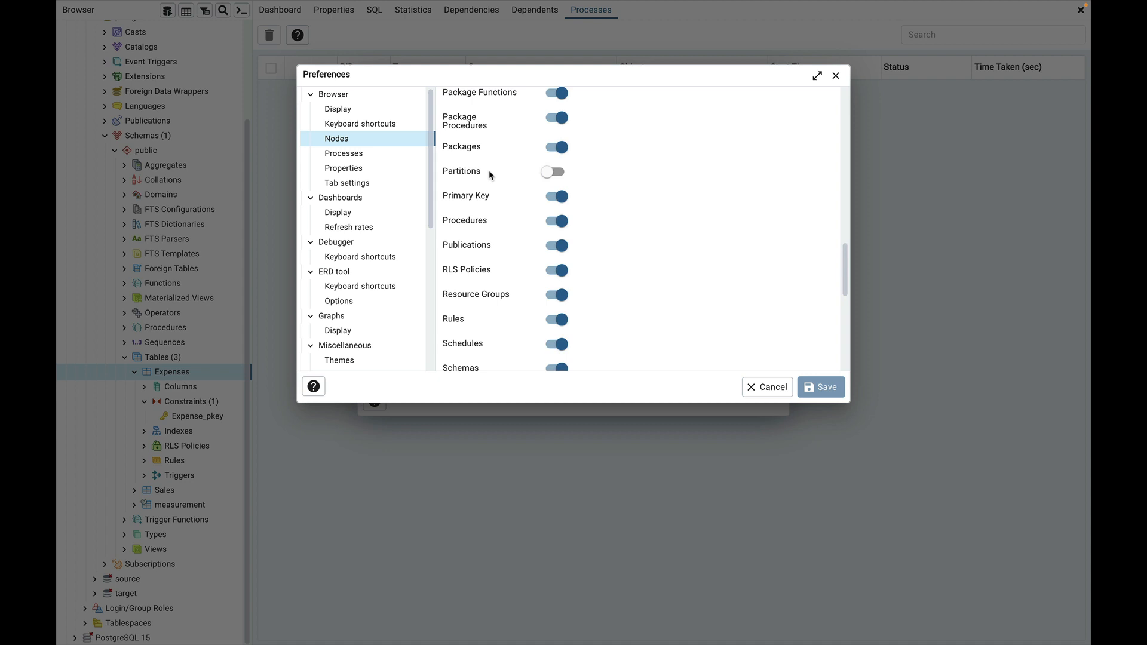
{"action": "mouse_move", "coordinate": [617, 187]}
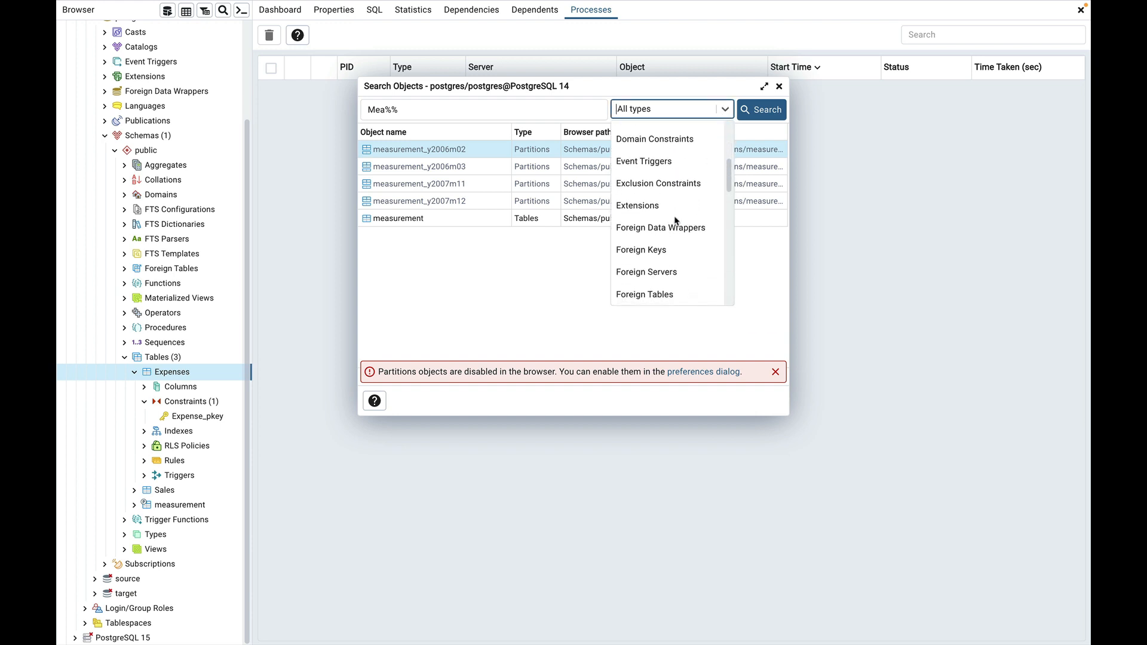
Step: Scroll the All types filter list checking for a Partitions object type
{"action": "scroll", "scroll_direction": "down", "scroll_amount": 3}
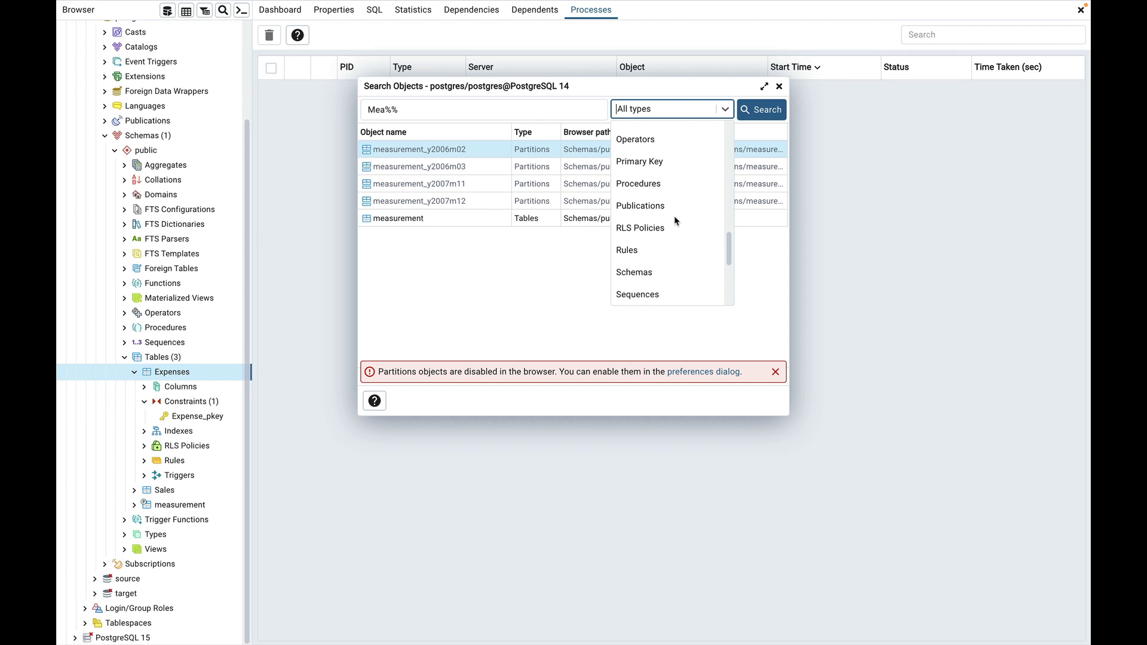
{"action": "scroll", "scroll_direction": "down", "scroll_amount": 3}
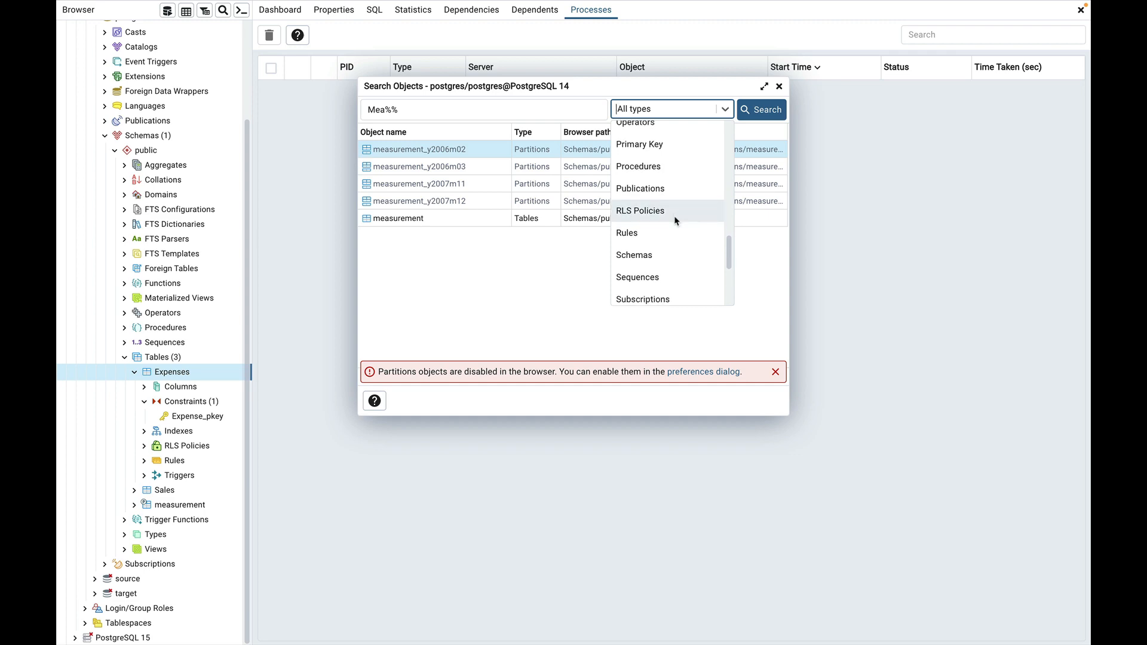